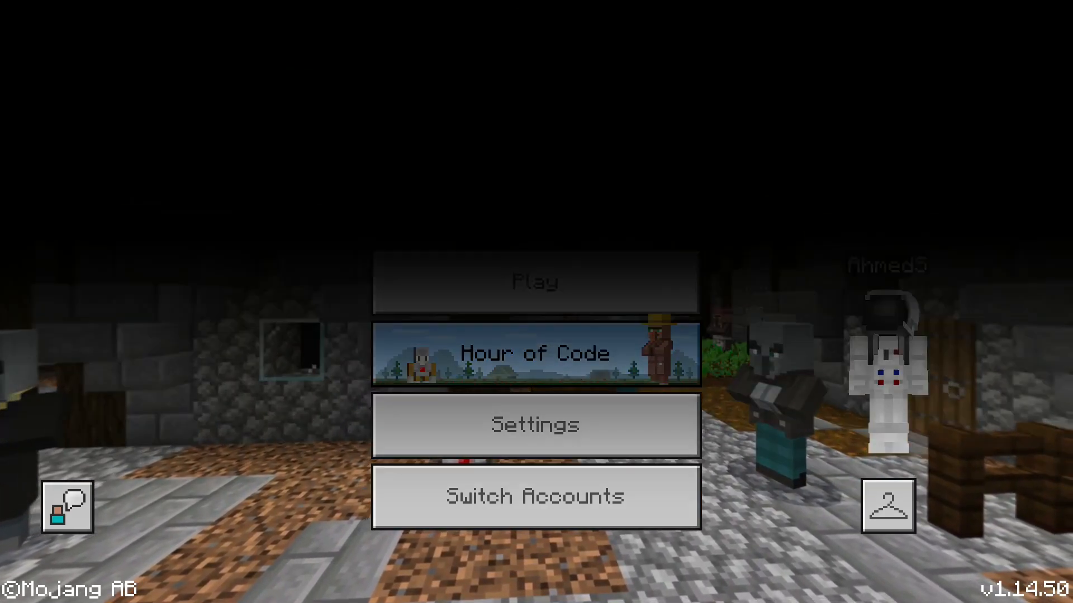
Create a new world from the Hour of Code Lesson 4: Panda's Habitat
click(534, 354)
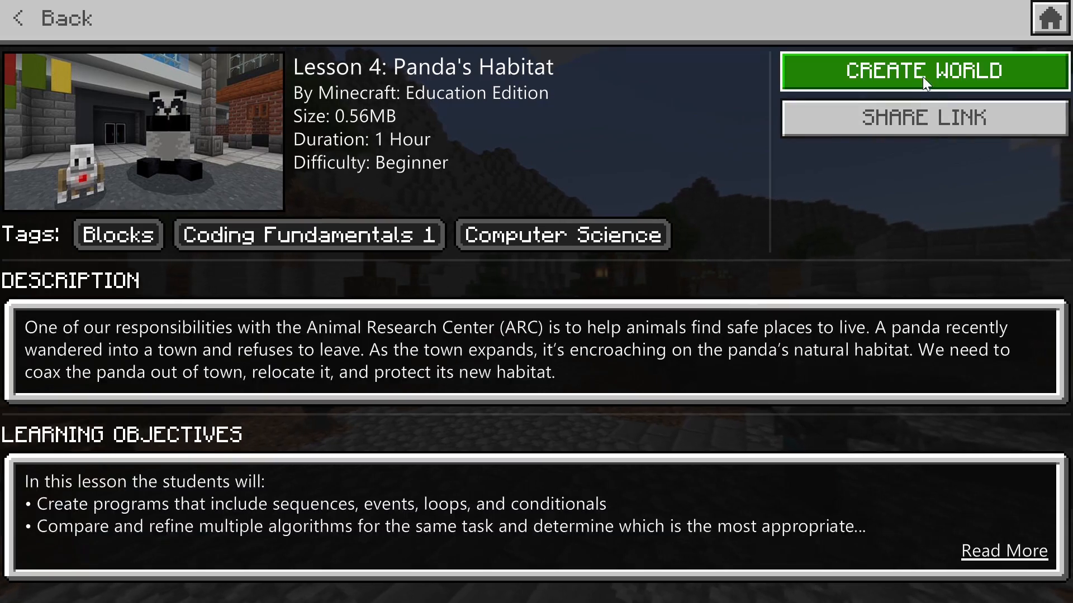
click(923, 70)
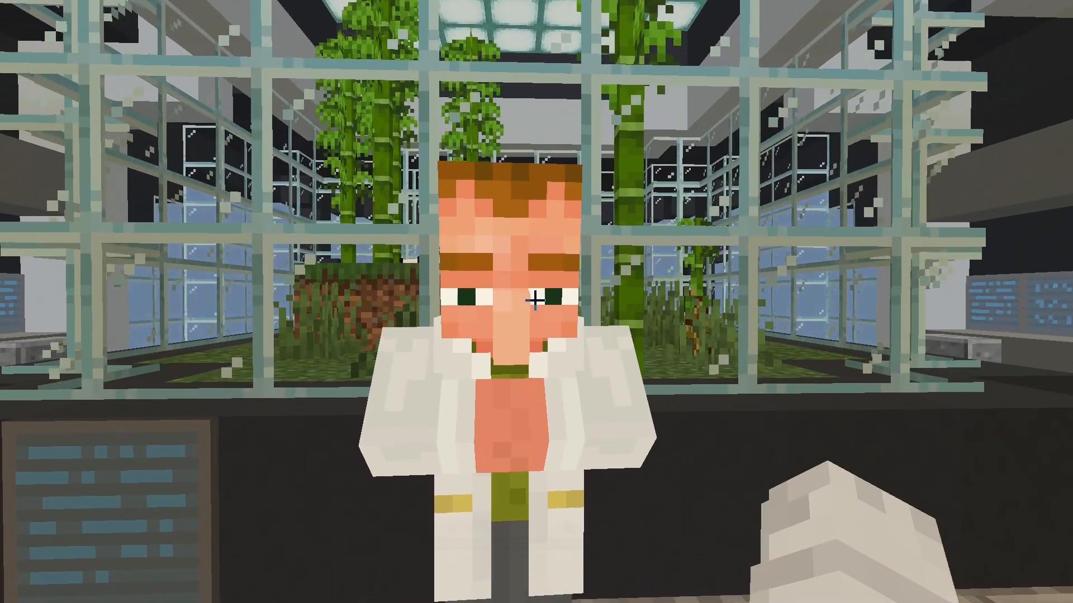
Talk to Dr. Barwin and accept his panda habitat mission with I'm ready
click(534, 314)
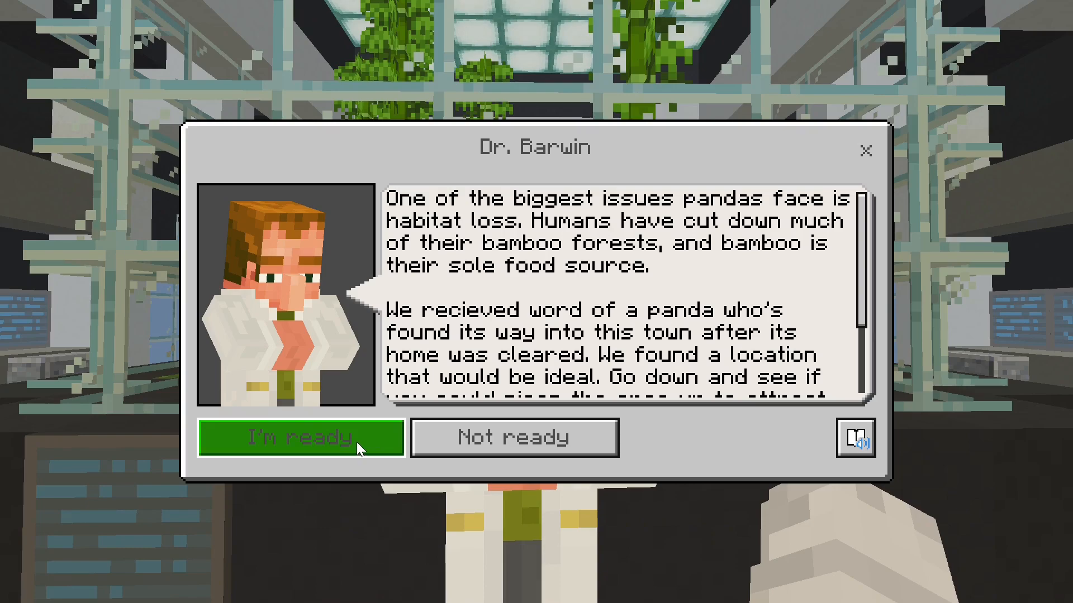
click(300, 436)
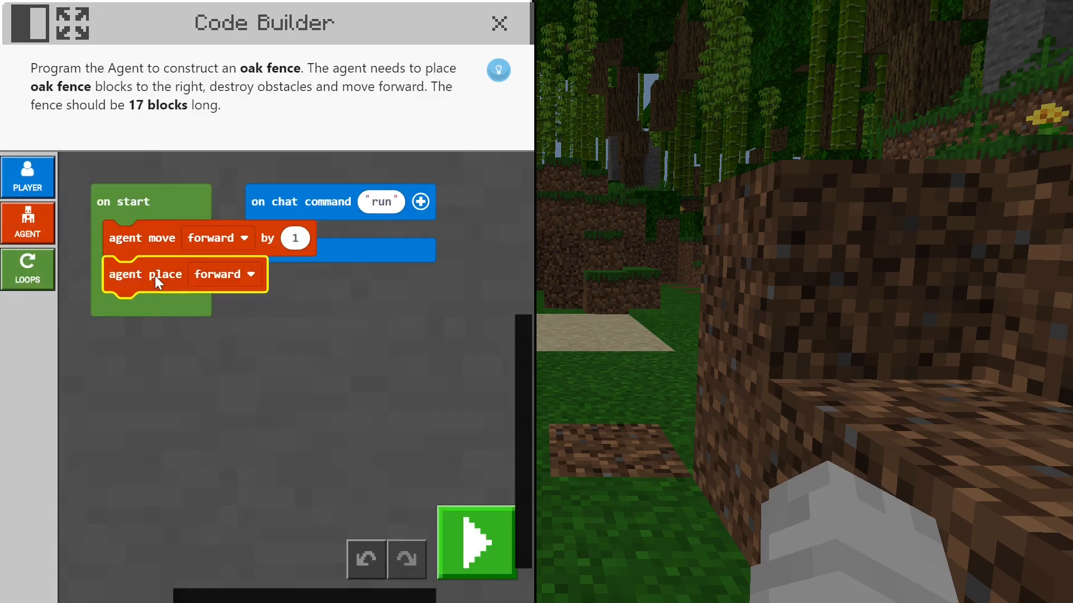
Add set block oak fence at the repeat-17 loop start, placing right and destroying forward
click(28, 223)
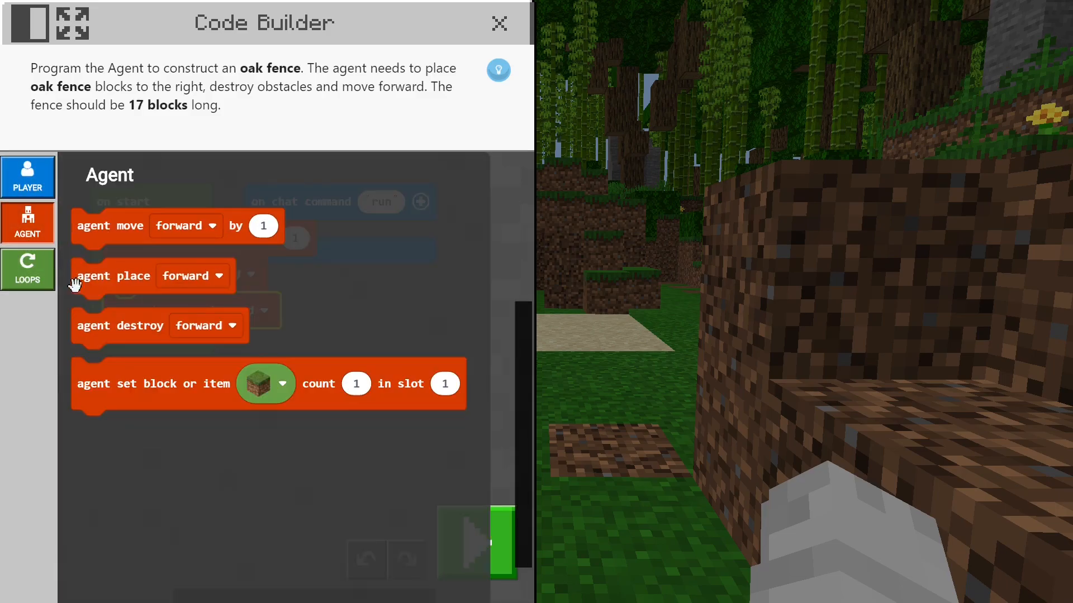
click(28, 177)
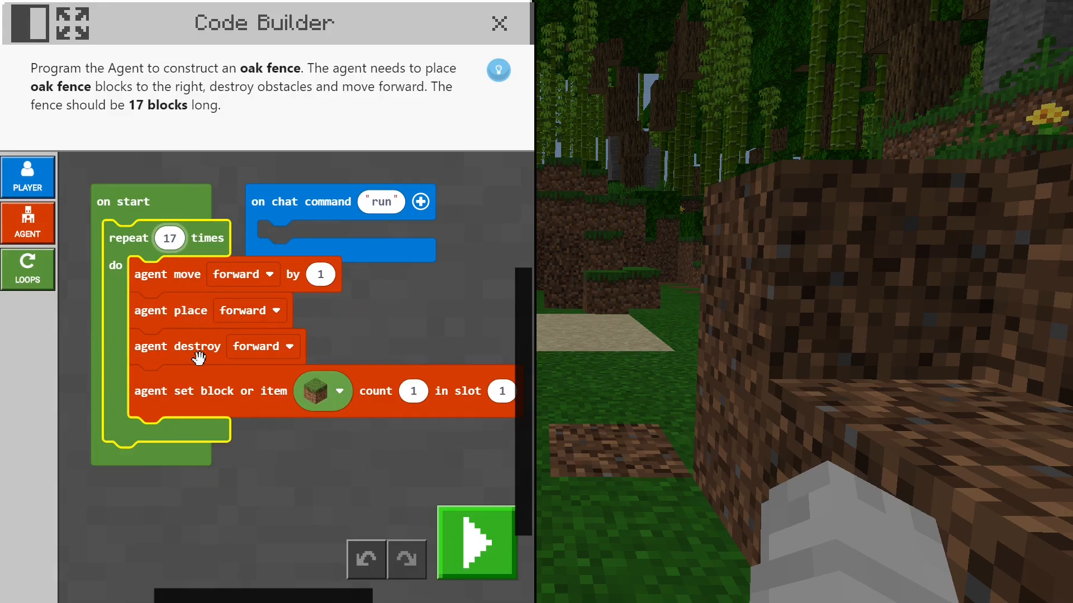
drag(205, 390, 205, 283)
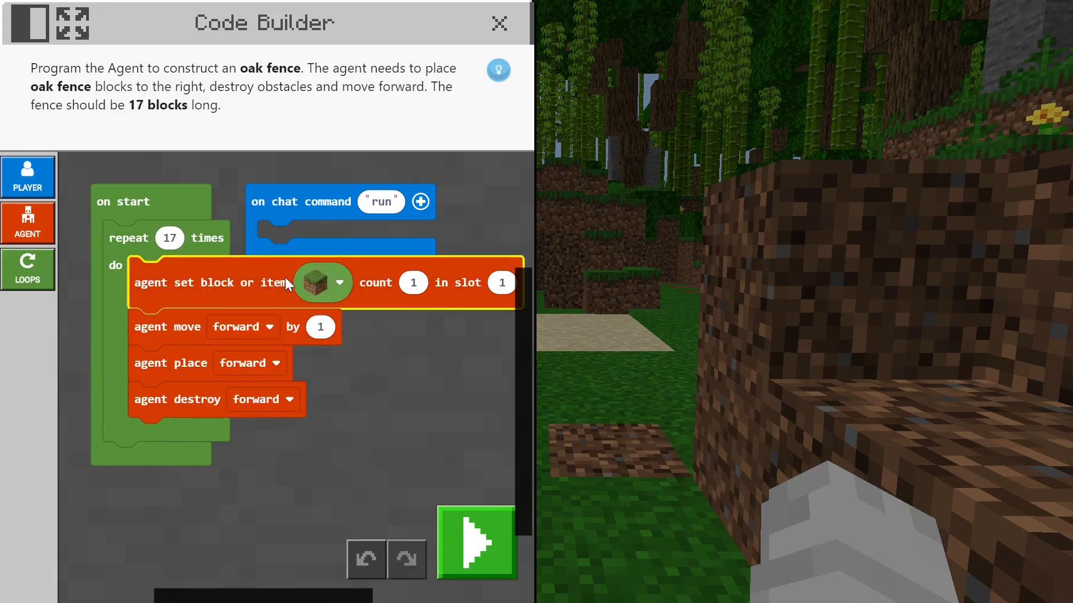
click(341, 282)
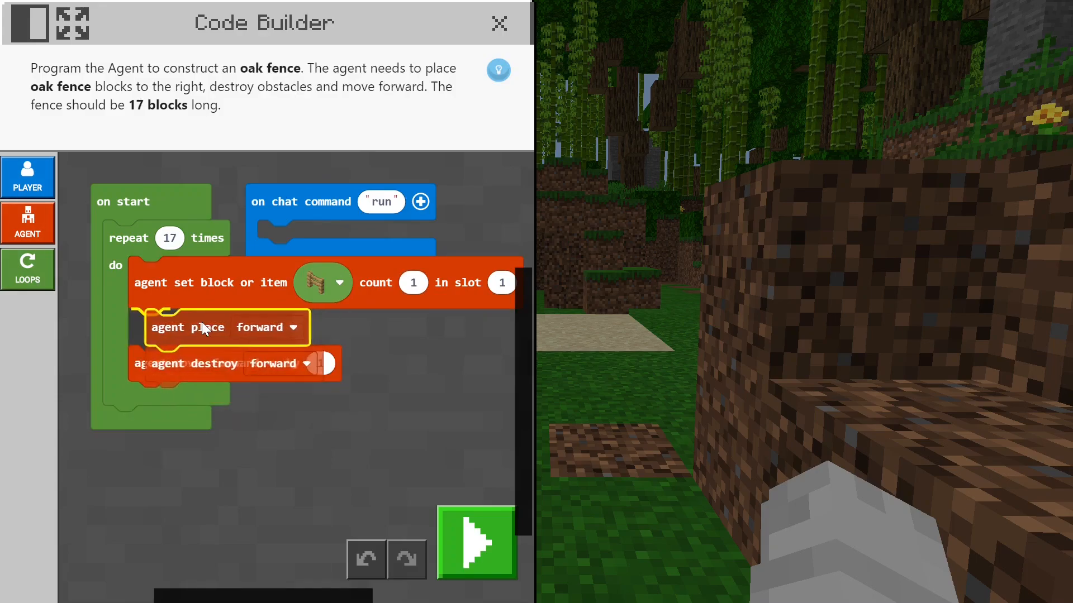
click(277, 327)
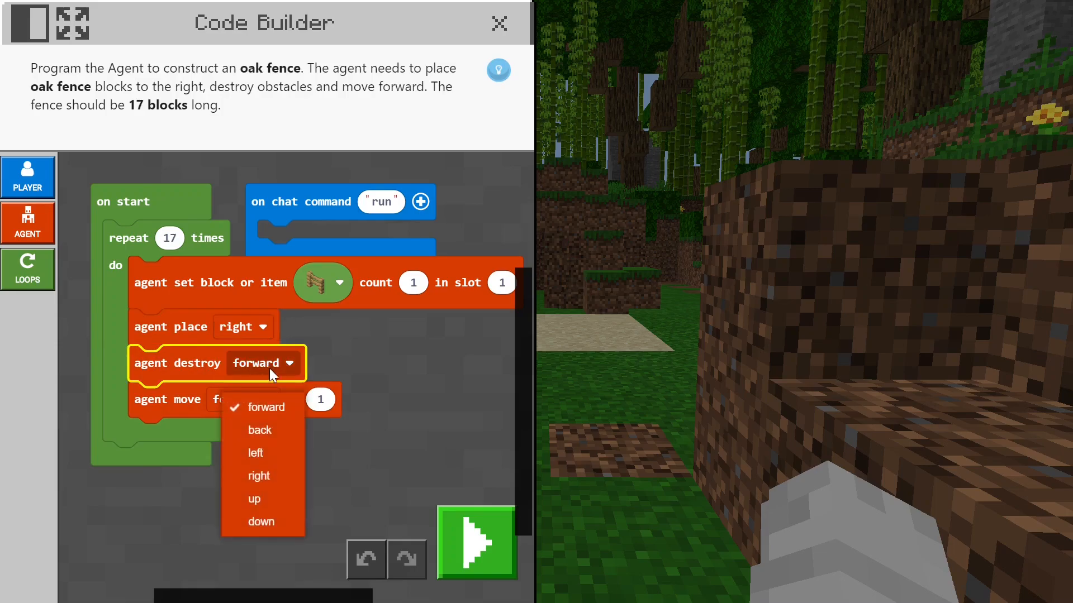
click(262, 408)
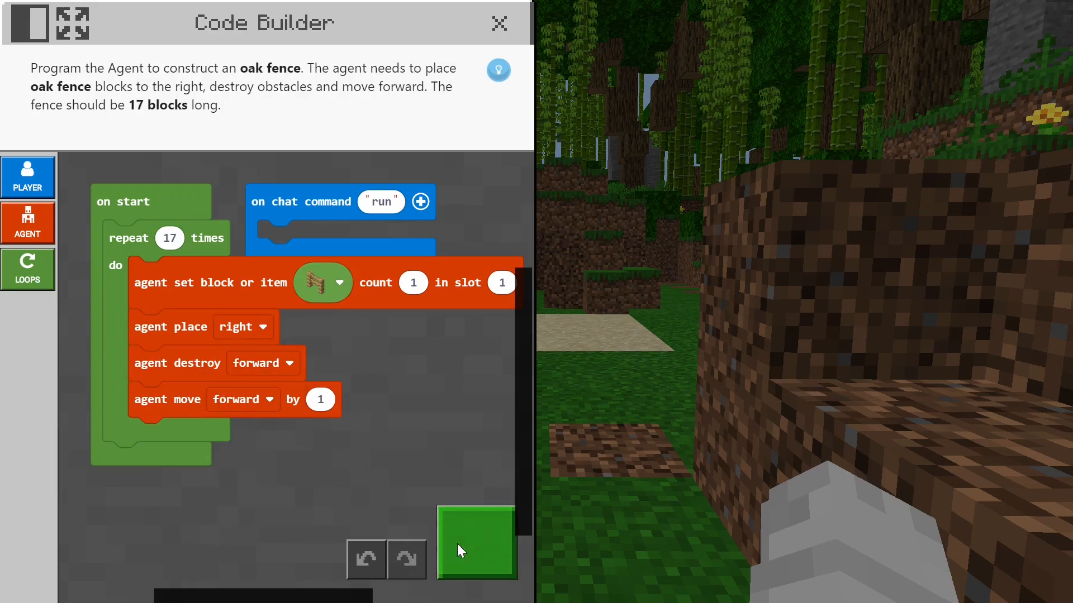
Run the fence program so the Agent lays the 17-block oak fence
click(475, 543)
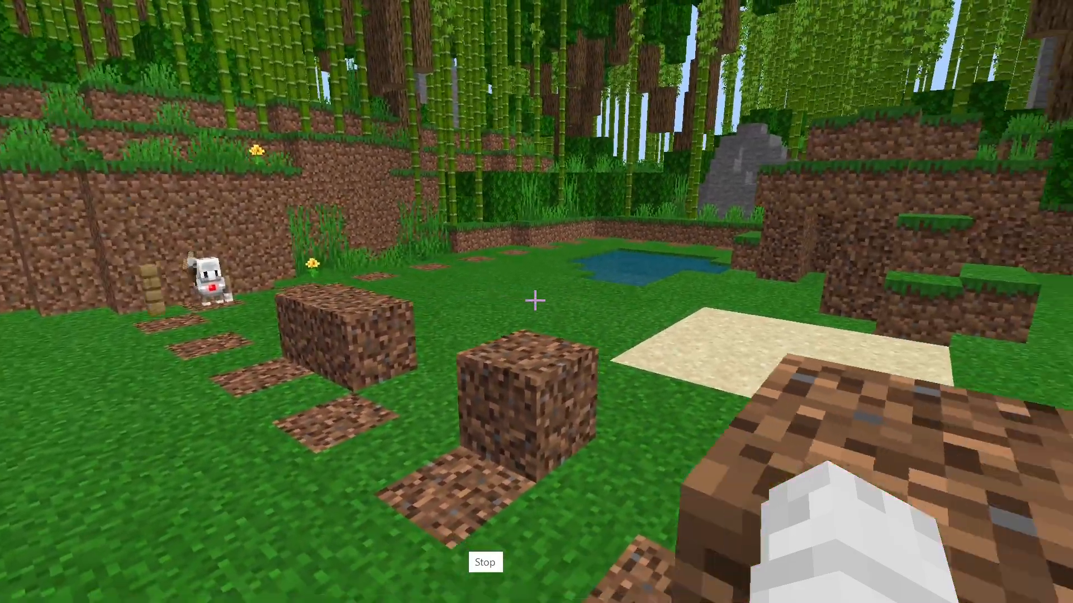
mouse_move(536, 302)
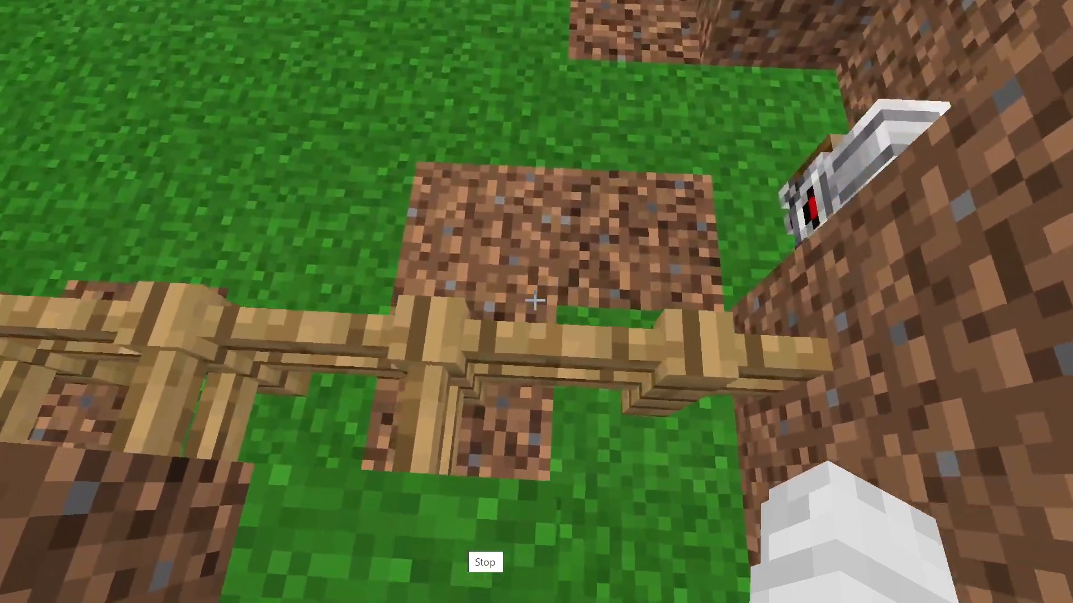
mouse_move(536, 302)
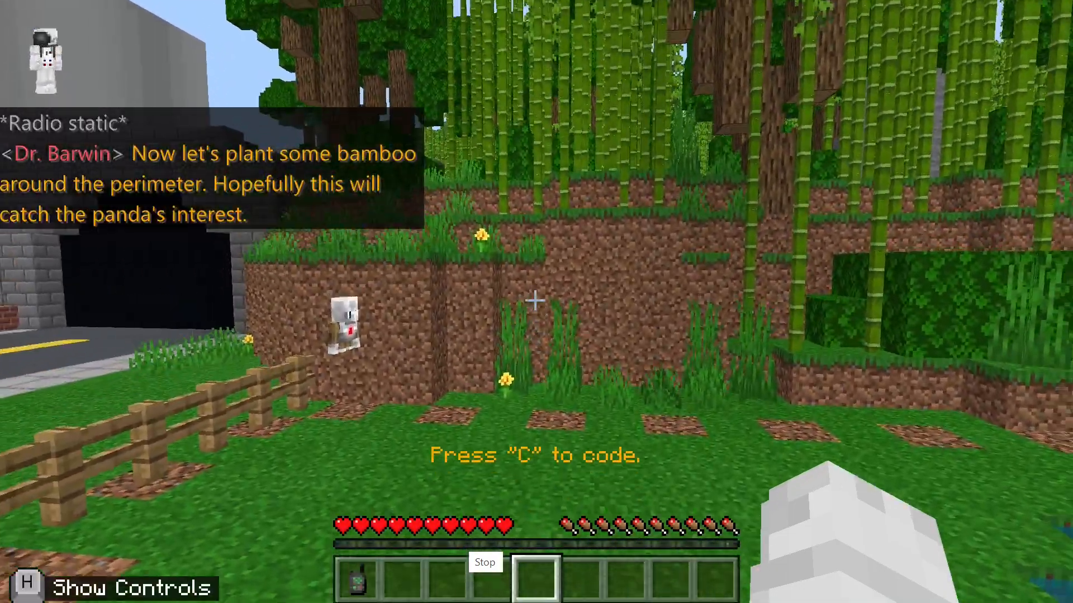
Open Code Builder with C to bring up the bamboo starter code
key(c)
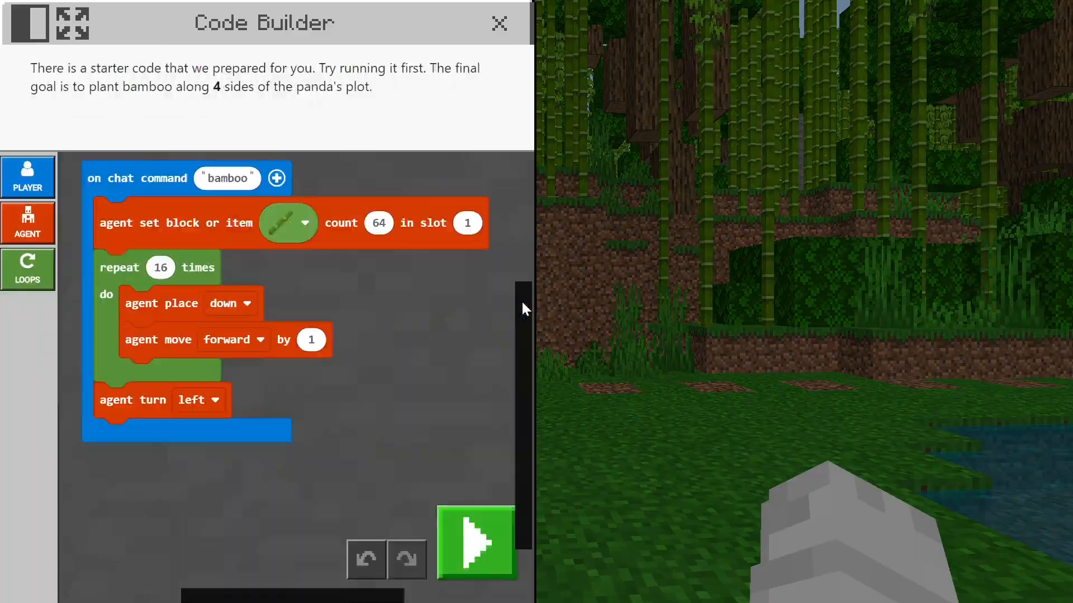
click(475, 542)
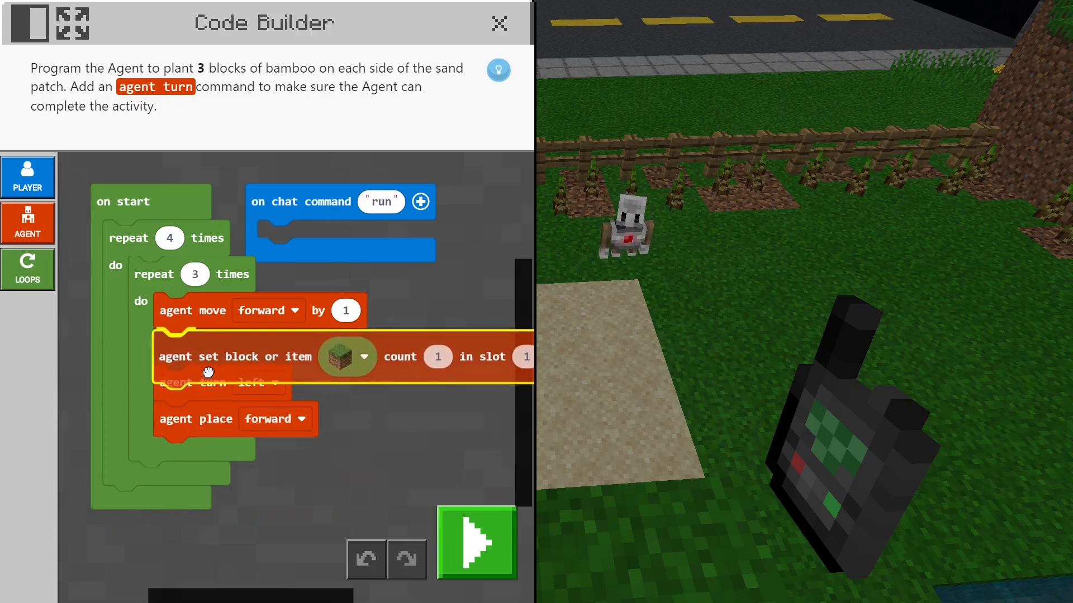
Move turn right after the repeat-3 loop, set the Agent item to bamboo, and run
drag(219, 383, 198, 482)
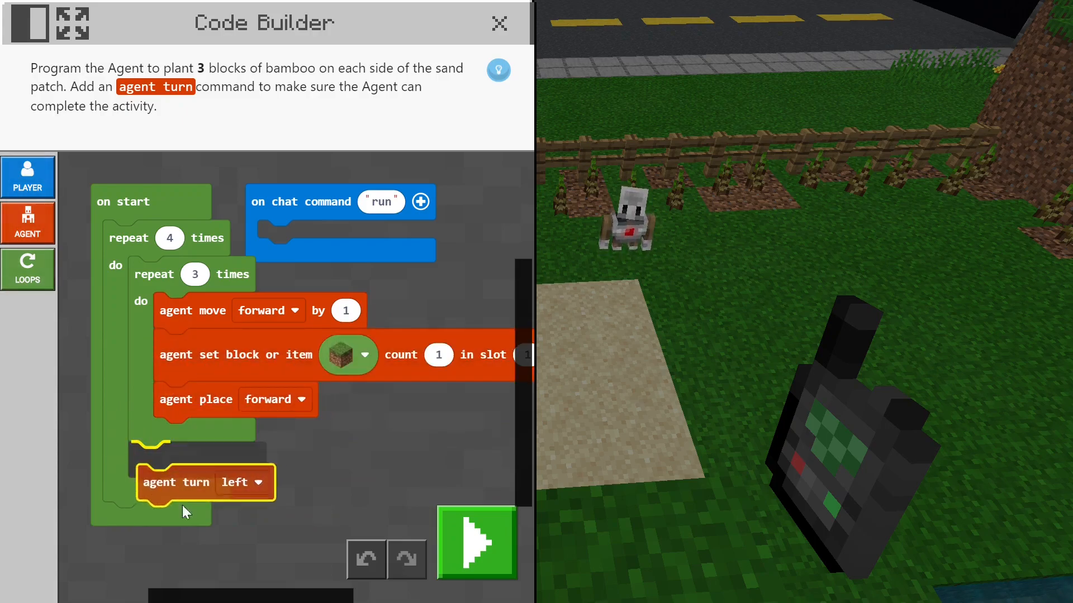
click(238, 482)
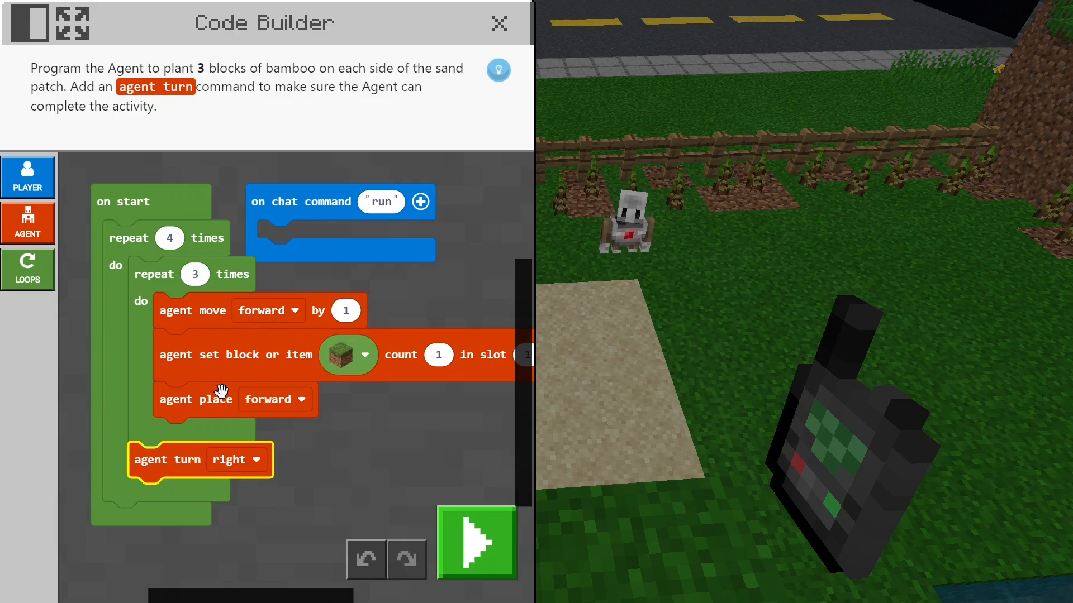
drag(195, 399, 195, 310)
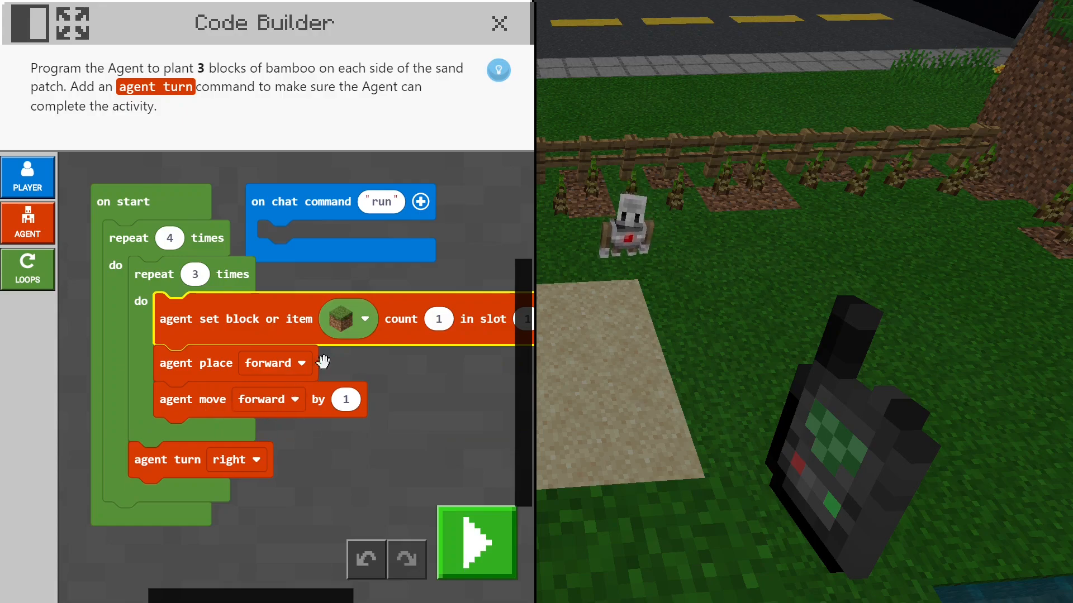
click(371, 318)
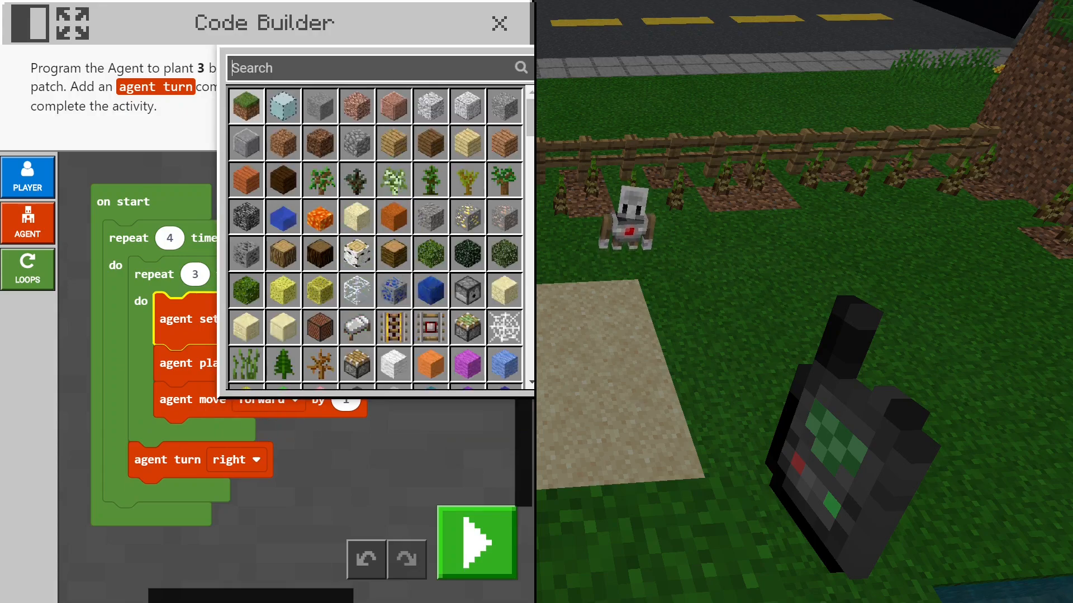
text(bamboo)
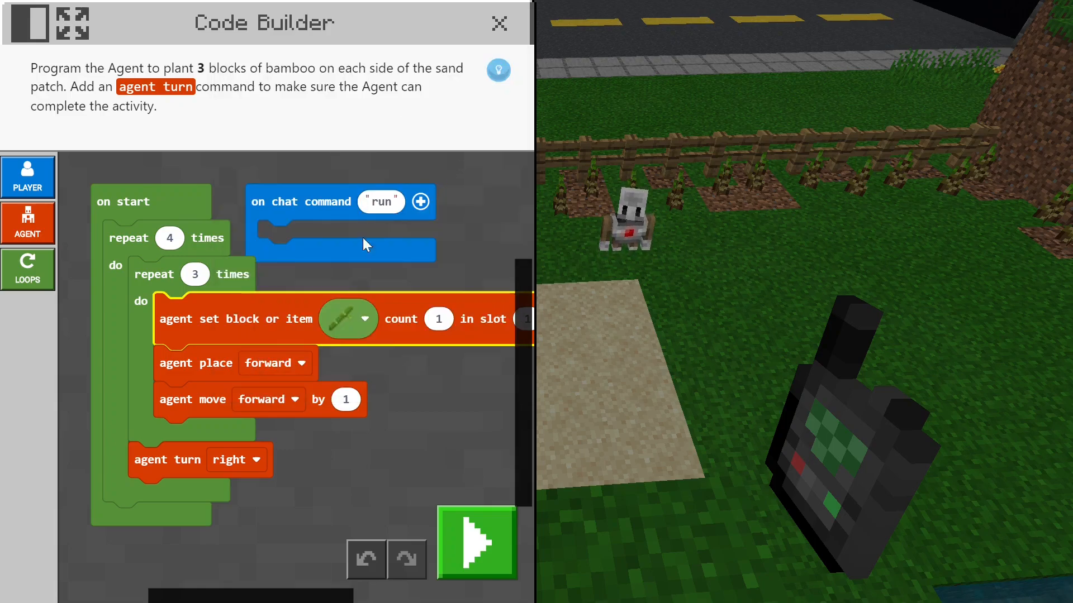
click(475, 544)
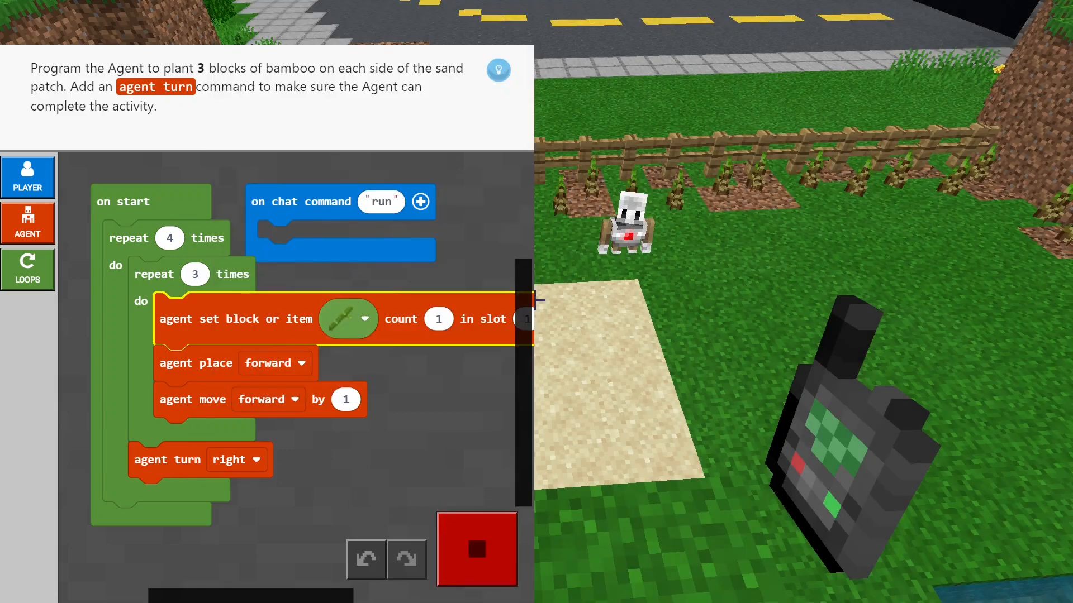
Stop the program, reselect bamboo as the item, and change the place direction
click(475, 549)
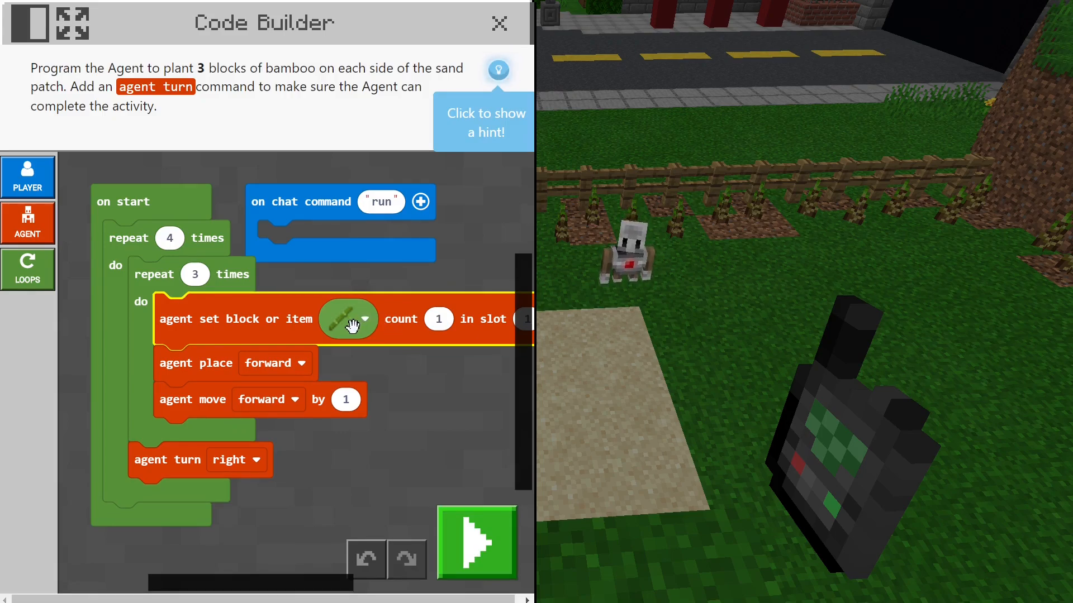
click(364, 319)
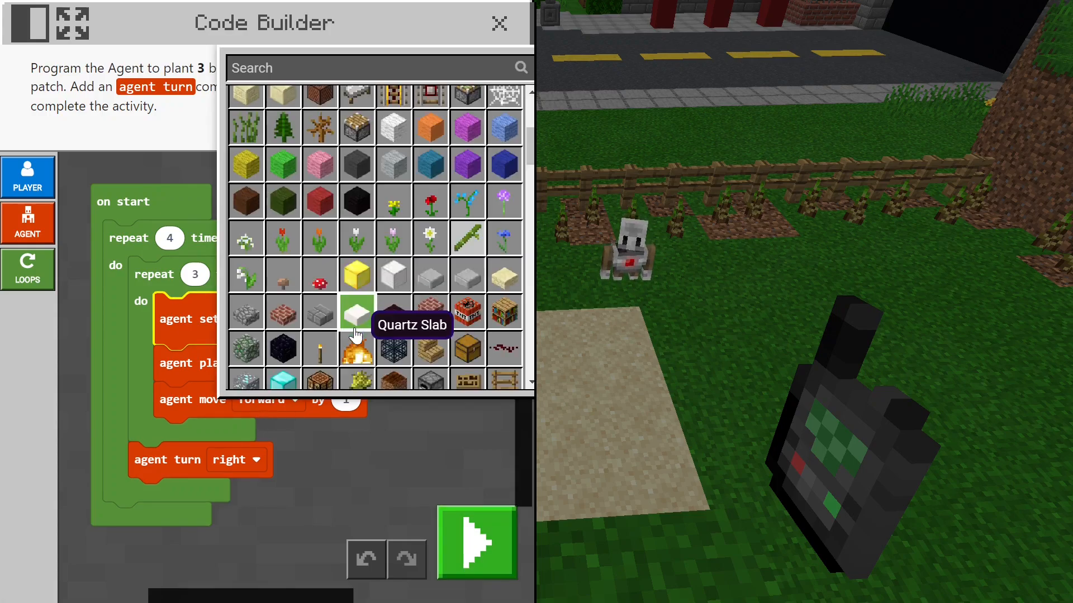
text(ba)
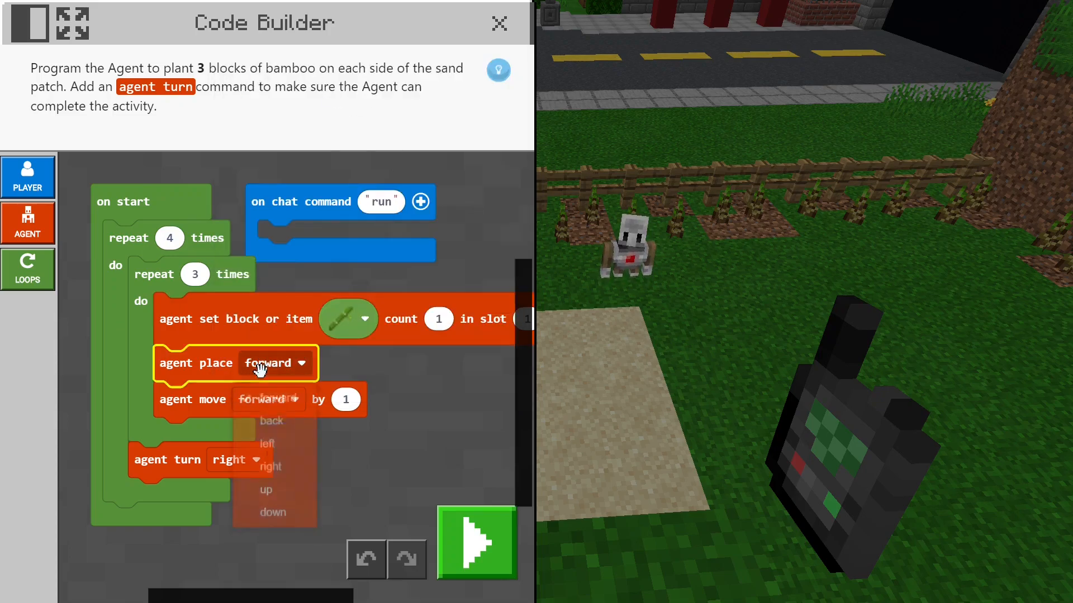
click(272, 512)
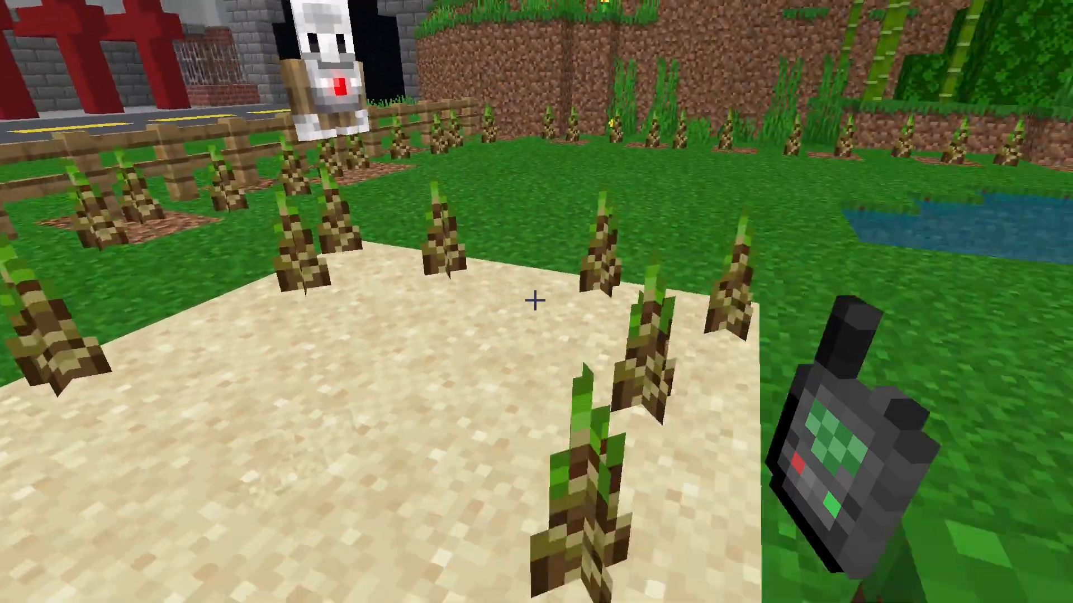
mouse_move(536, 302)
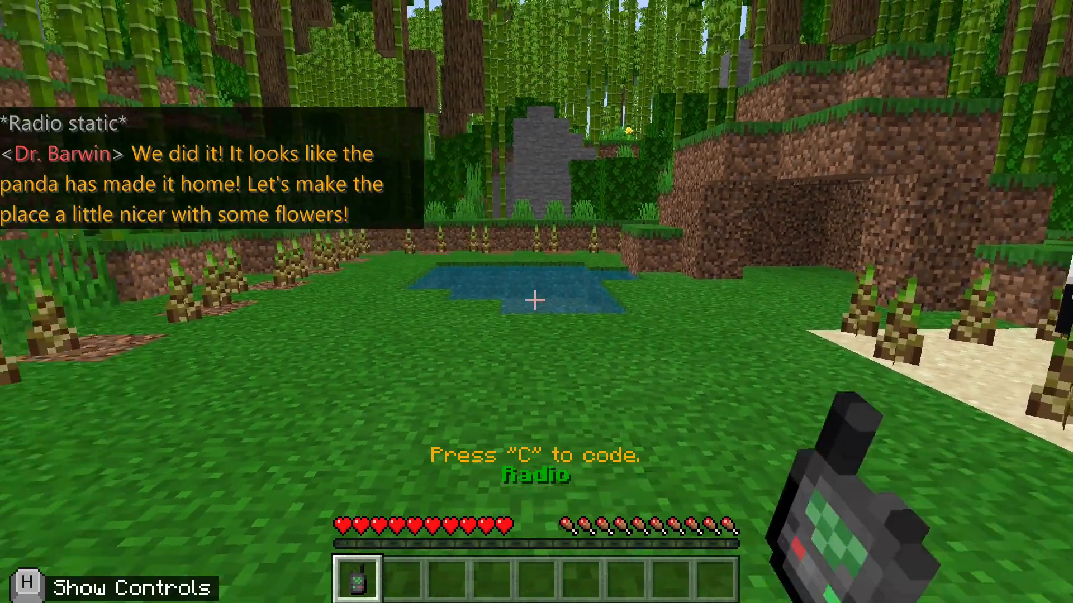
Open Code Builder with C for the dandelion-planting task
key(c)
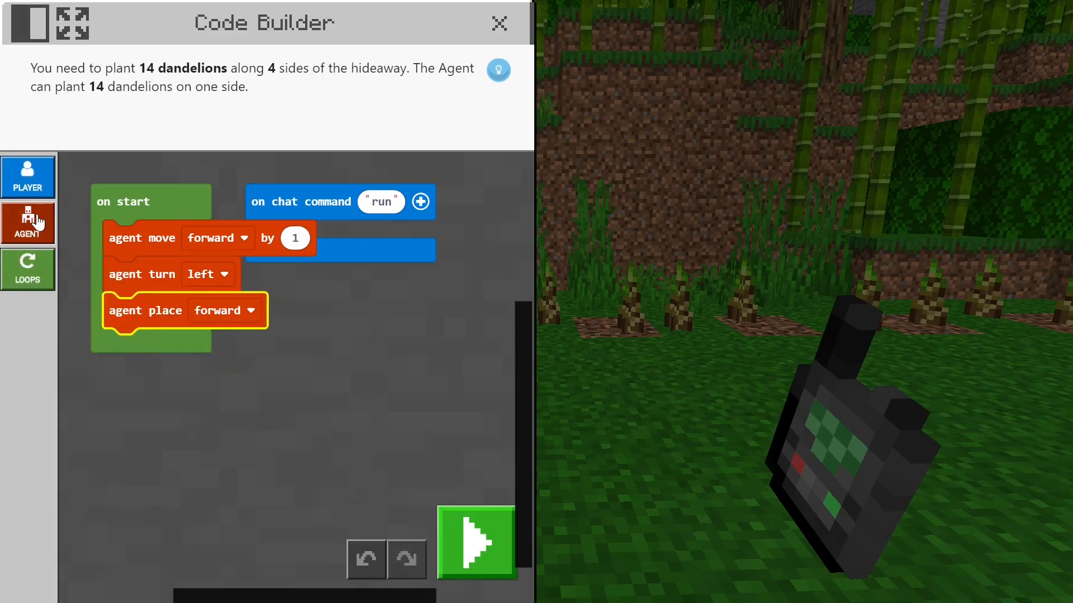
Set the inner loop to repeat 14 and move set block, place and move commands into it
click(28, 267)
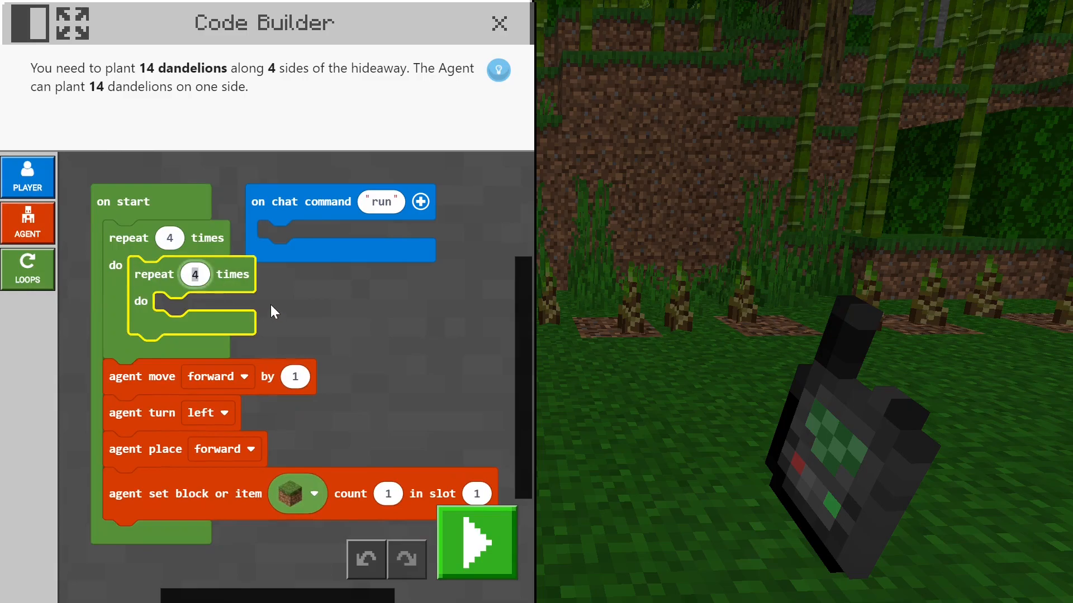
text(14)
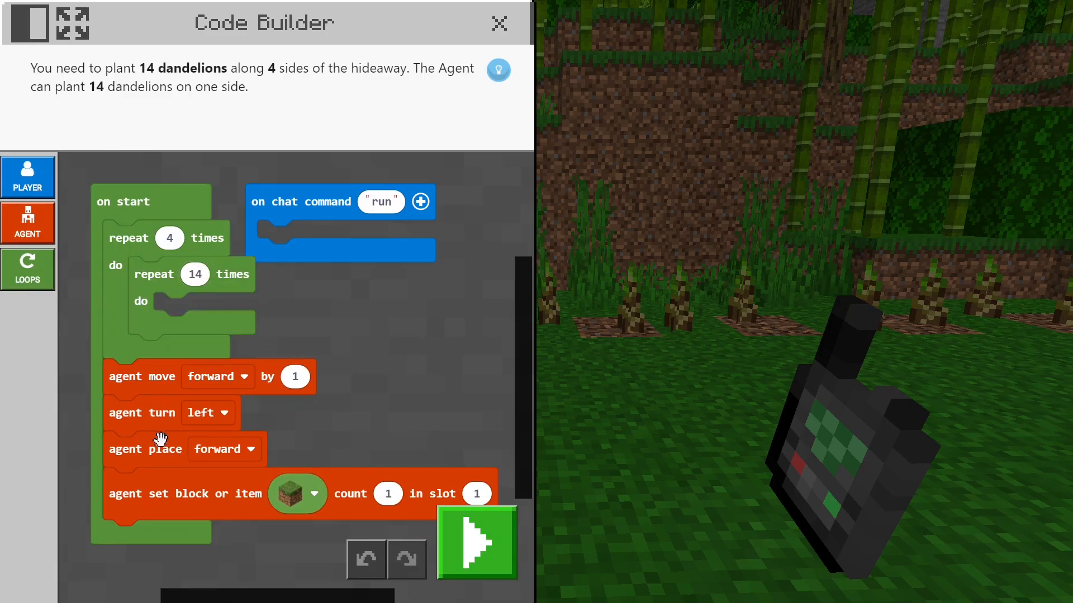
drag(185, 493, 226, 319)
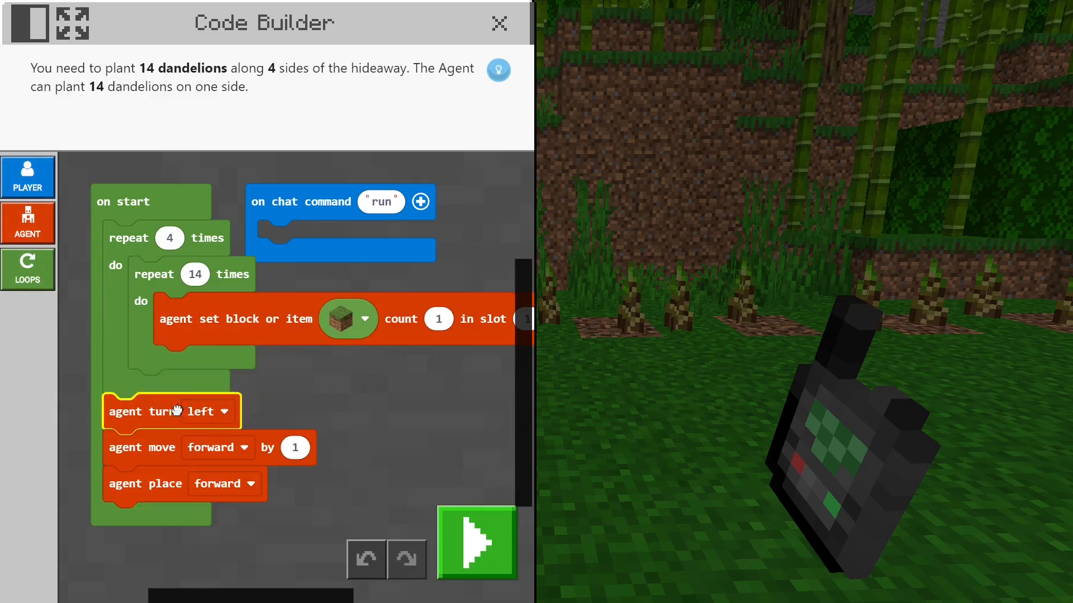
drag(171, 411, 198, 460)
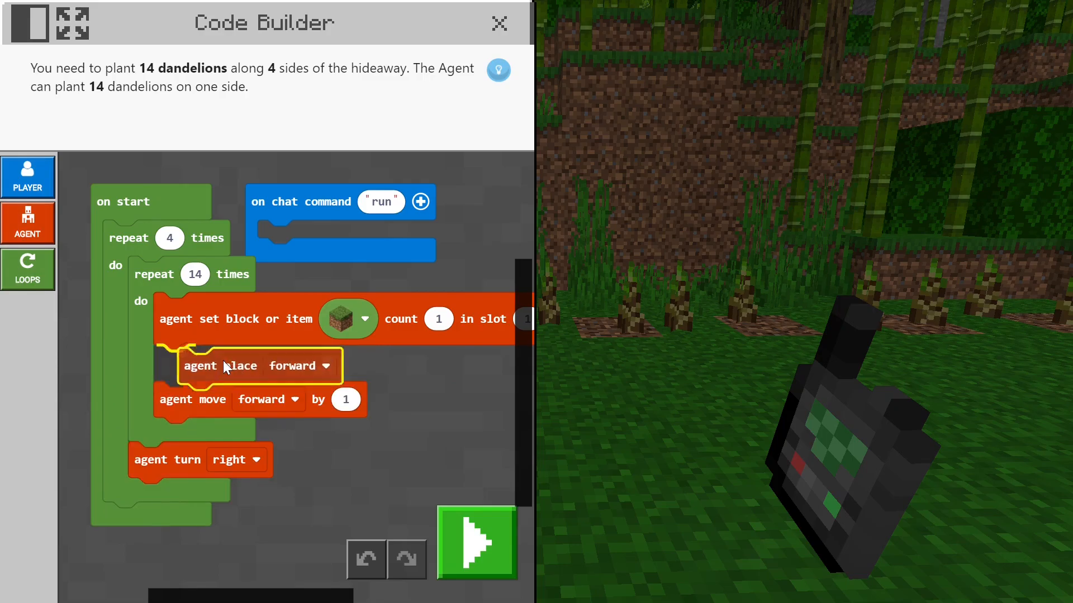
Make the Agent place downward and choose Dandelion as its item
click(317, 365)
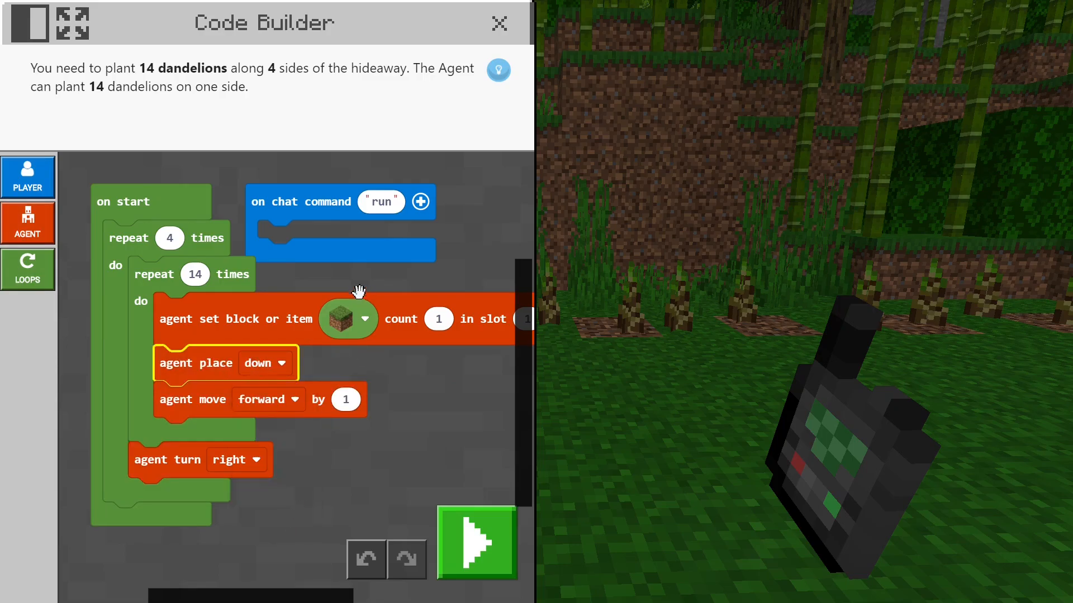
click(365, 319)
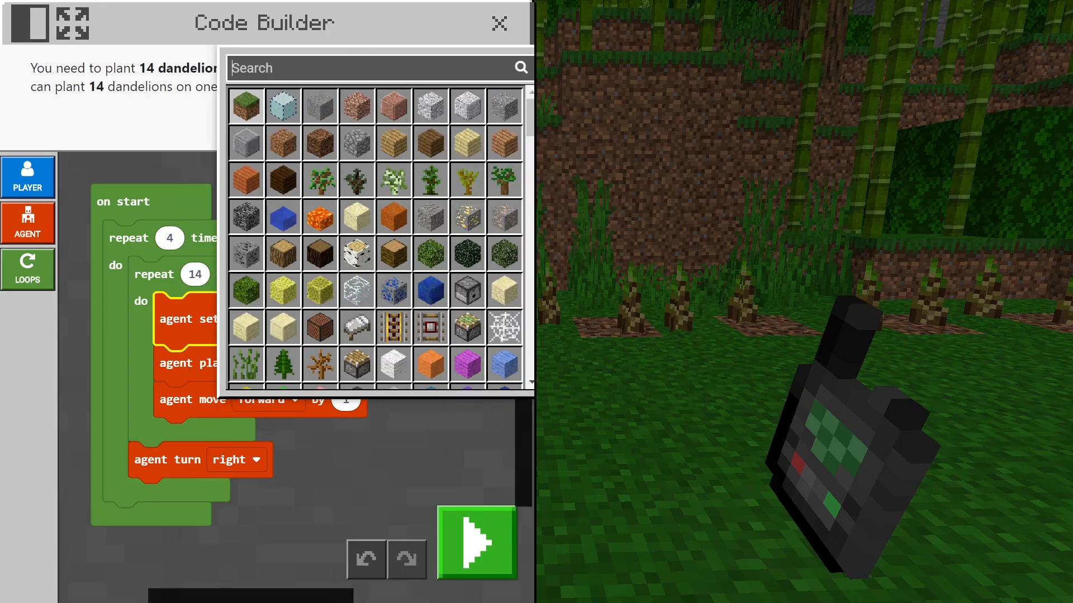
text(dan)
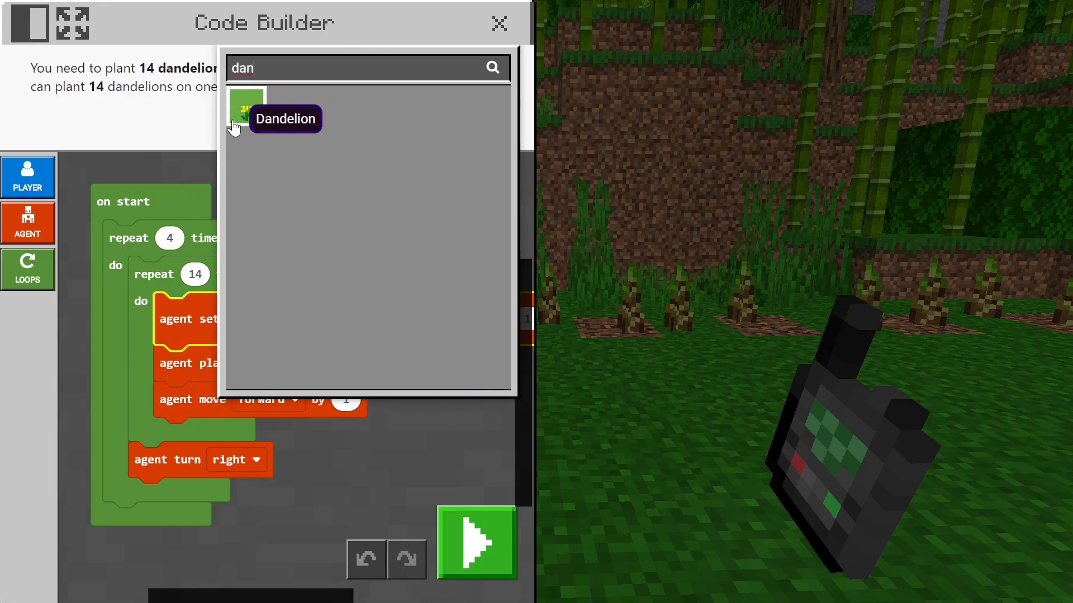
click(244, 113)
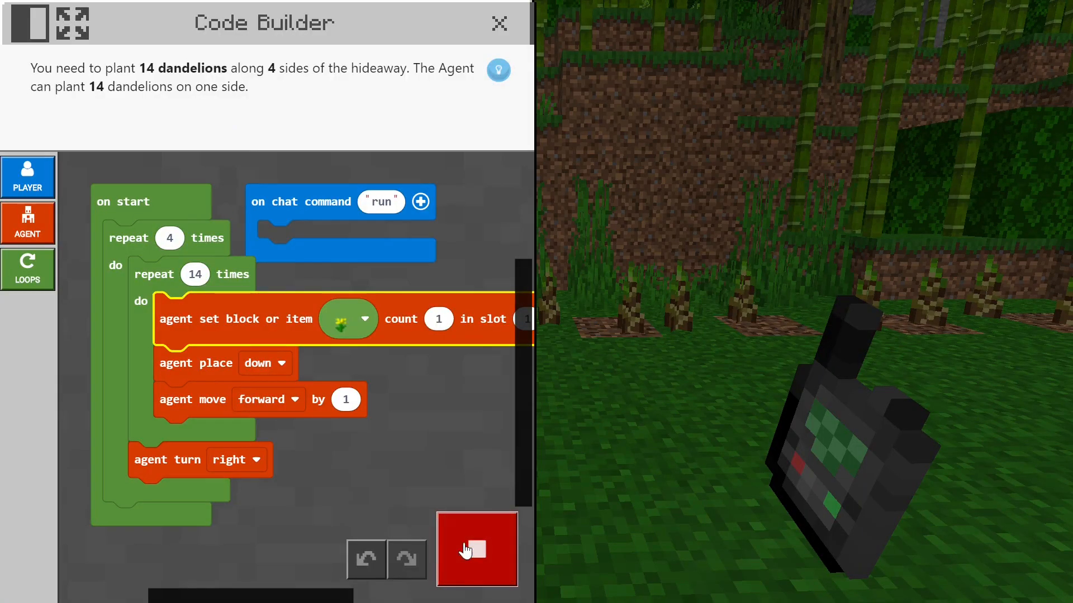
Run the dandelion program so the Agent plants dandelions around the hideaway
click(476, 549)
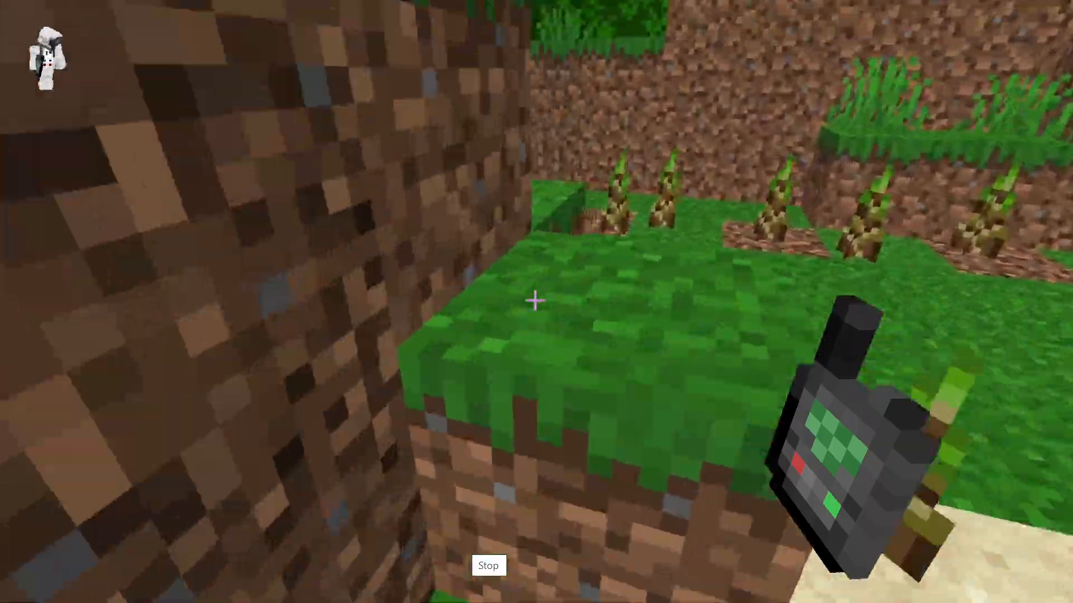
mouse_move(537, 301)
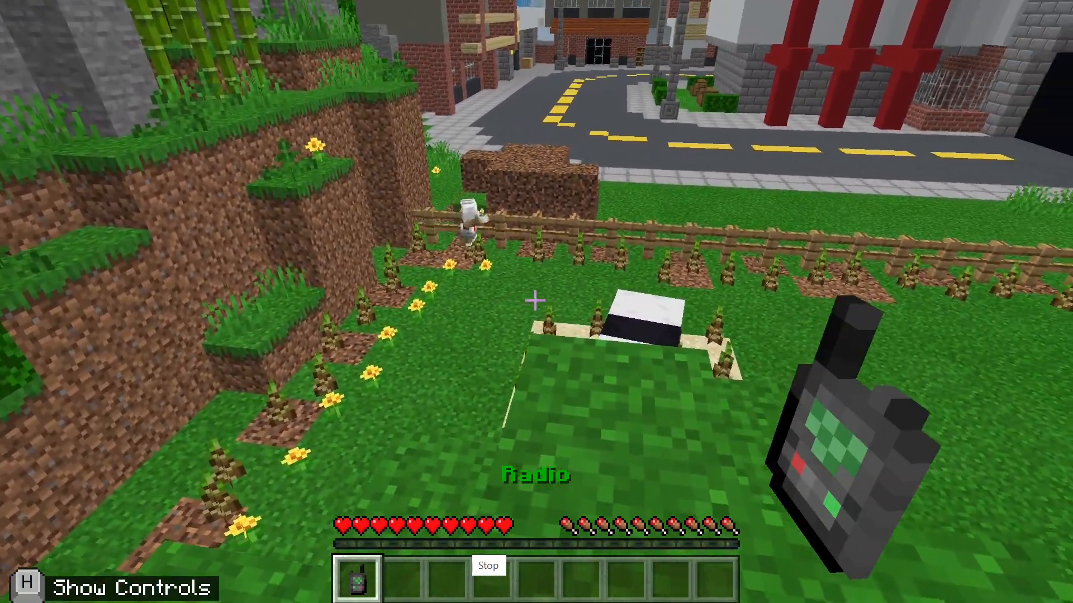
mouse_move(537, 301)
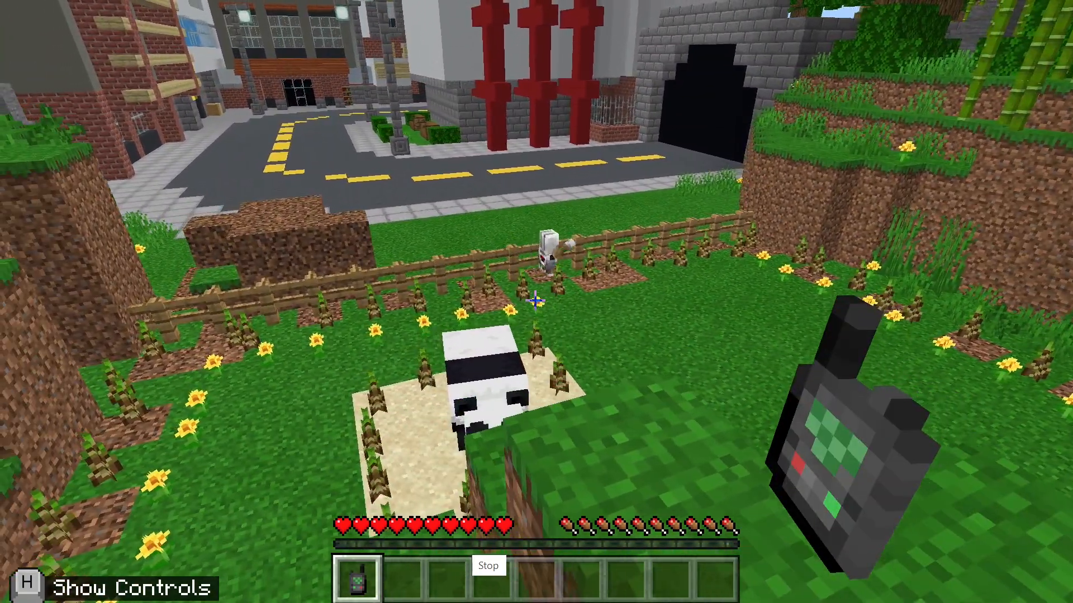